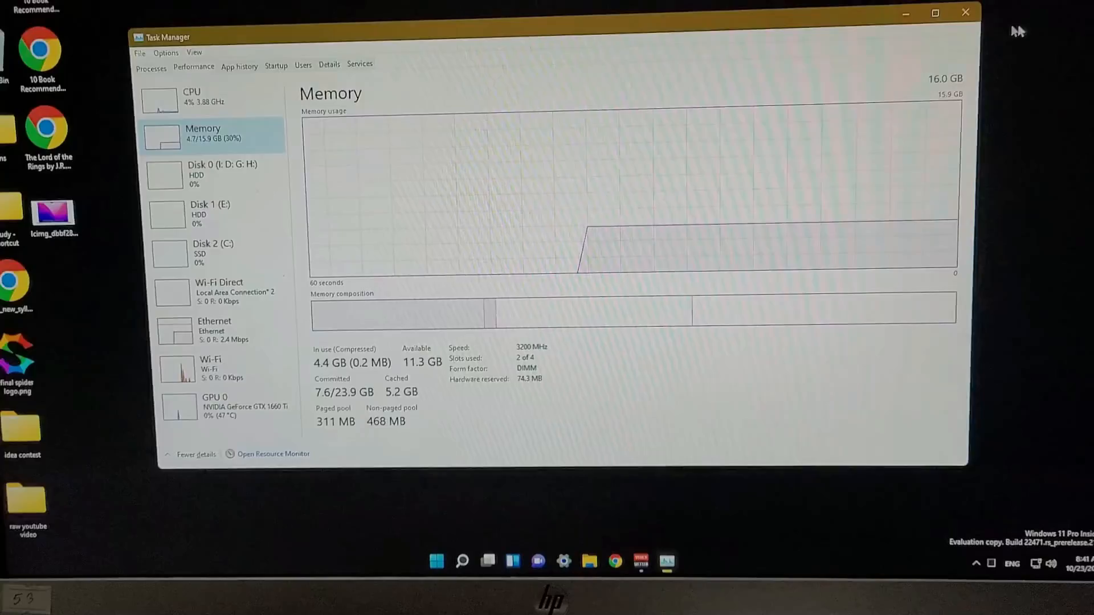
Step: Close Task Manager and bring up the Start menu power options for a restart
left_click(965, 13)
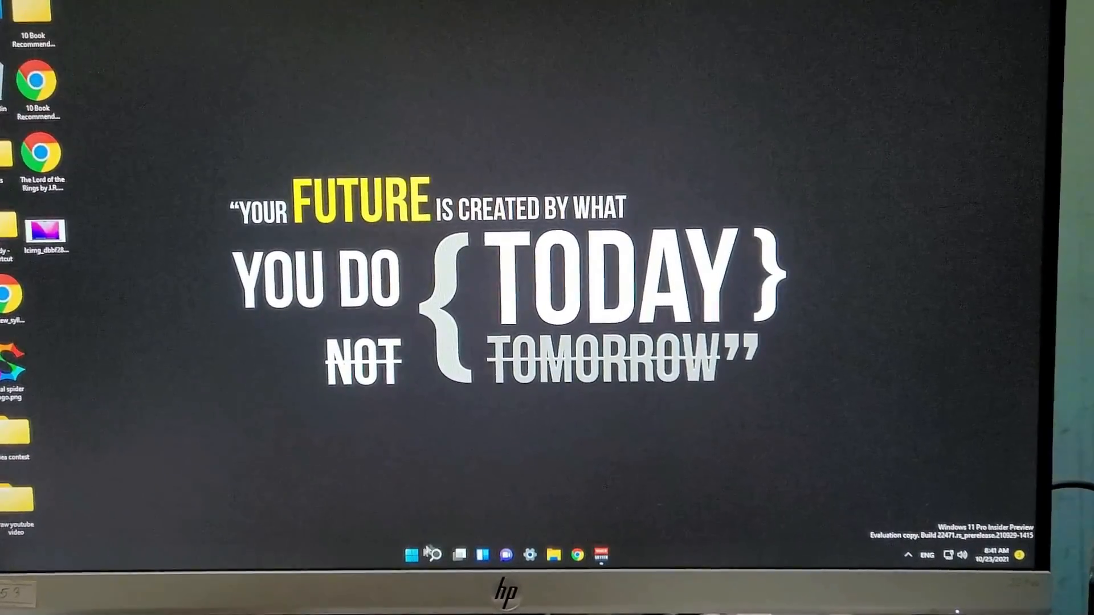
left_click(410, 555)
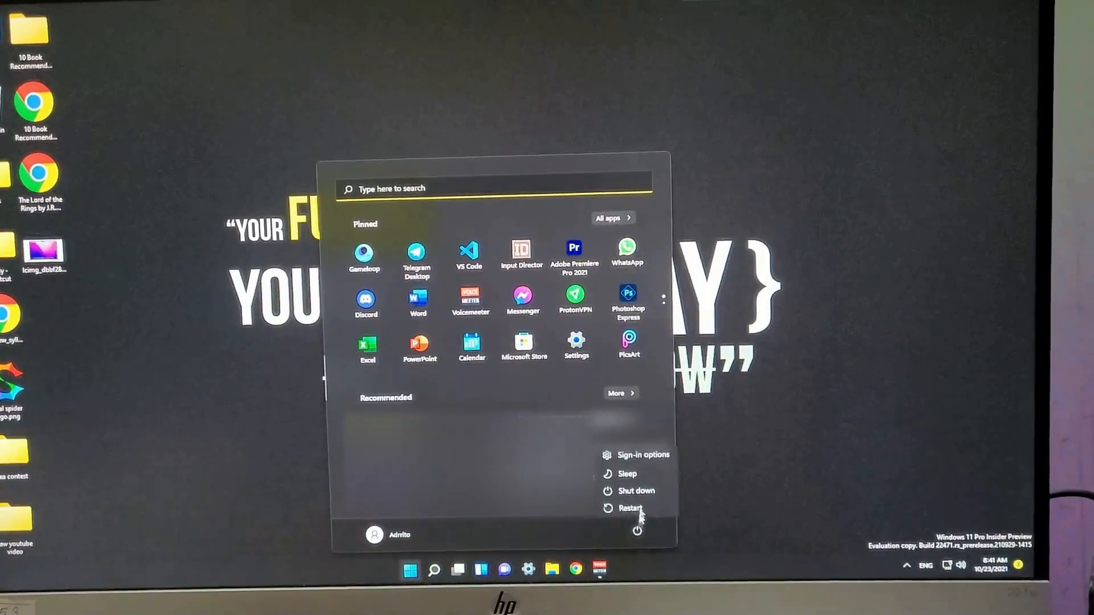
Step: Restart into MSI Click BIOS 5 and enter the OC overclocking page
left_click(631, 508)
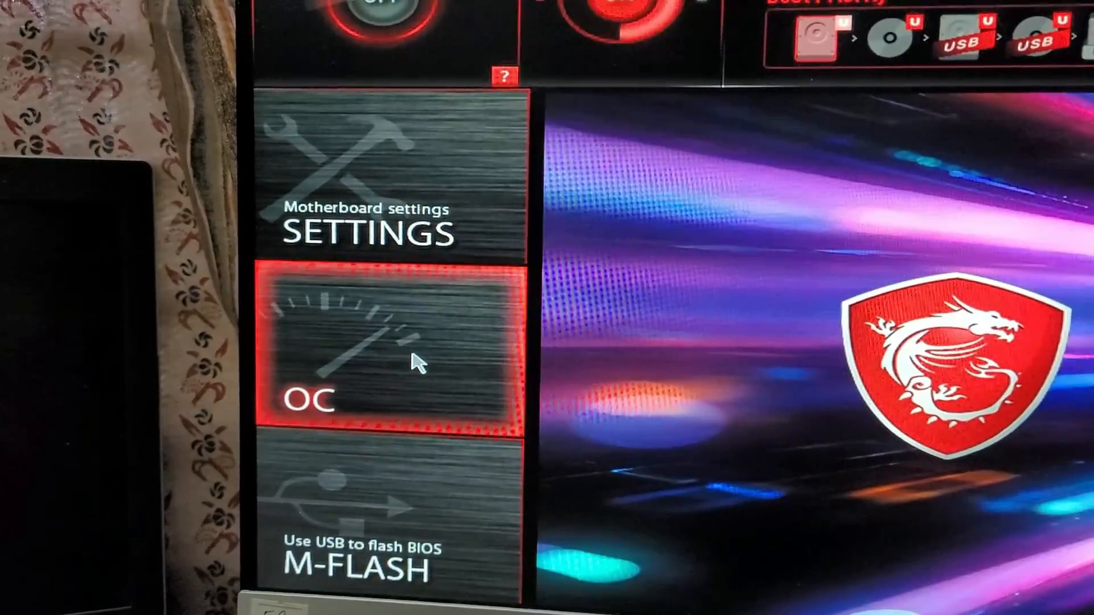
left_click(369, 348)
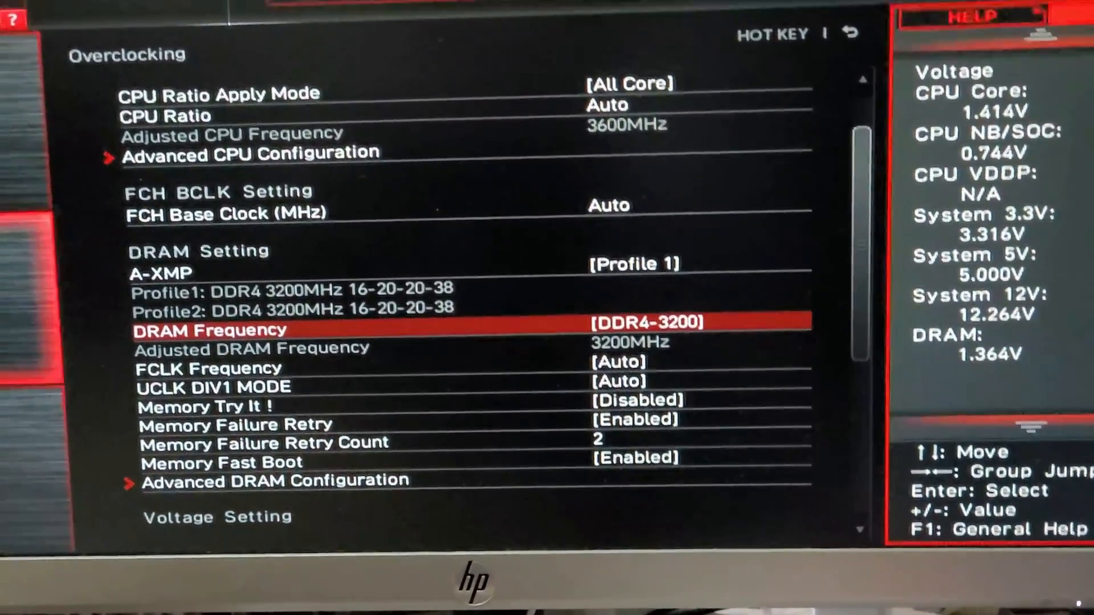
scroll("down", 3)
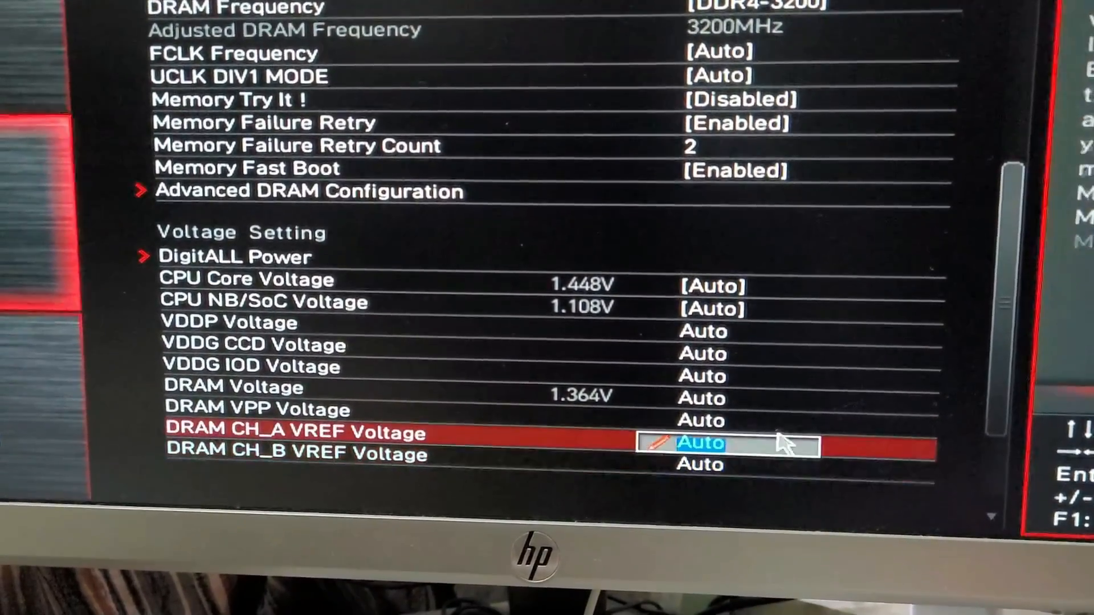
Step: Review the memory voltage settings and return to the A-XMP option
key("Up")
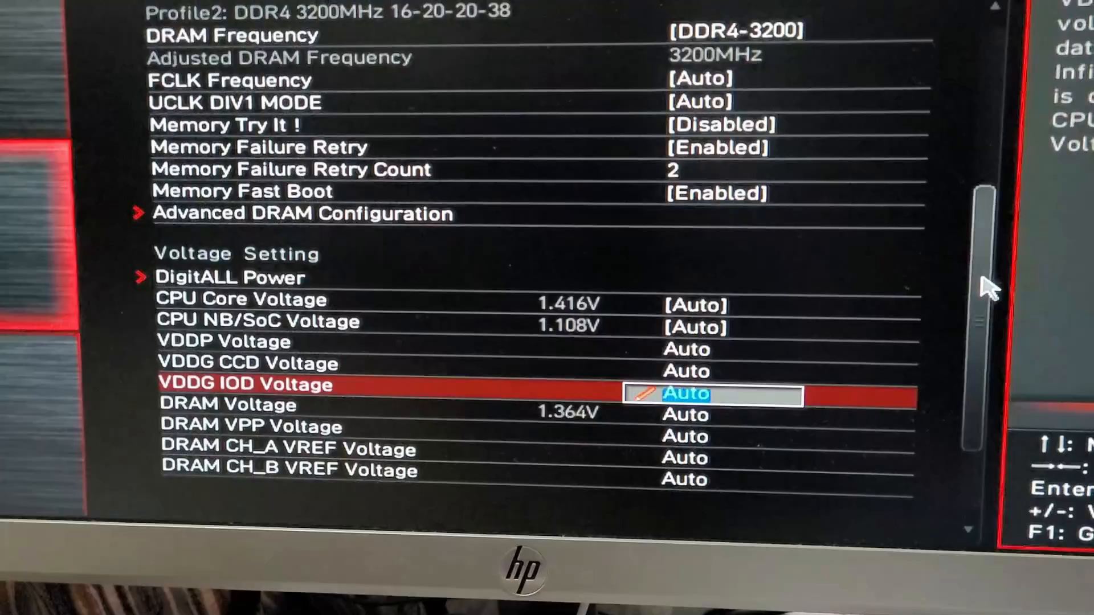
scroll("up", 3)
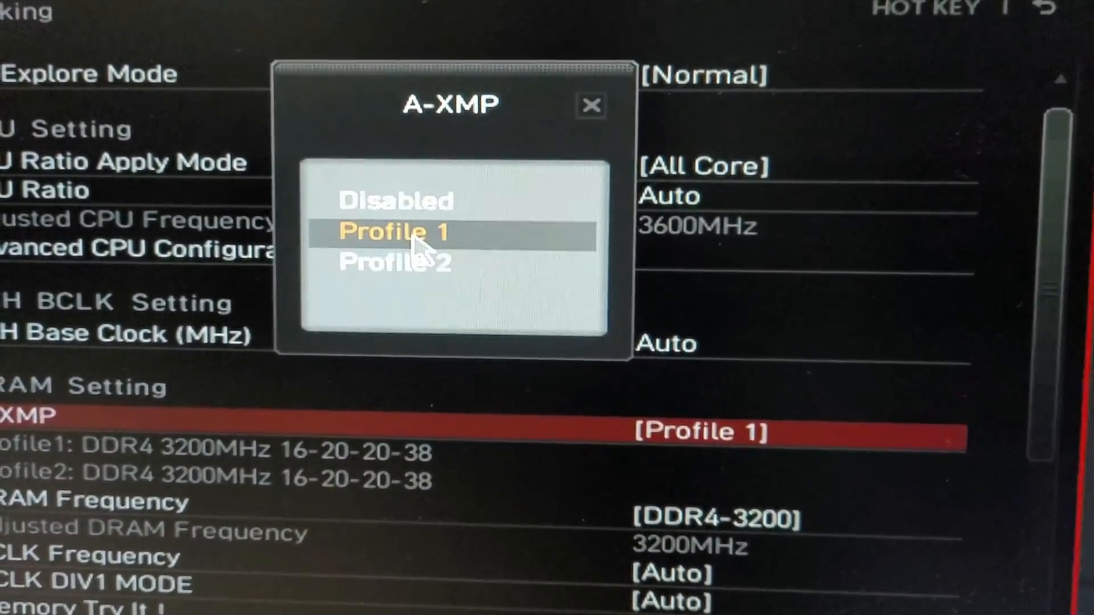
Step: Set A-XMP to Profile 1 and bring up the DRAM Frequency list
left_click(394, 231)
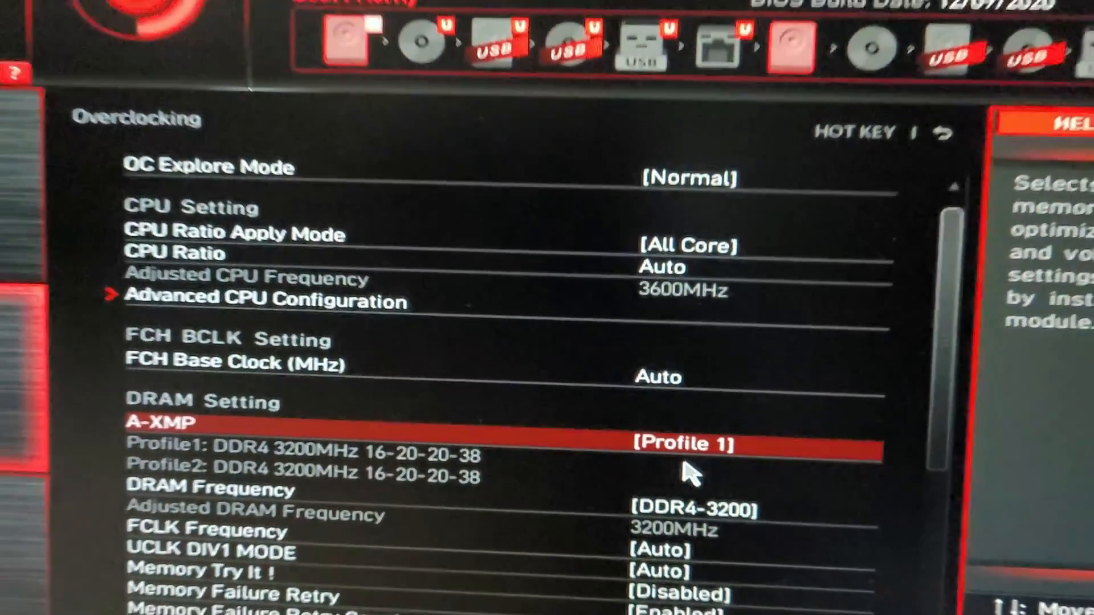
left_click(677, 490)
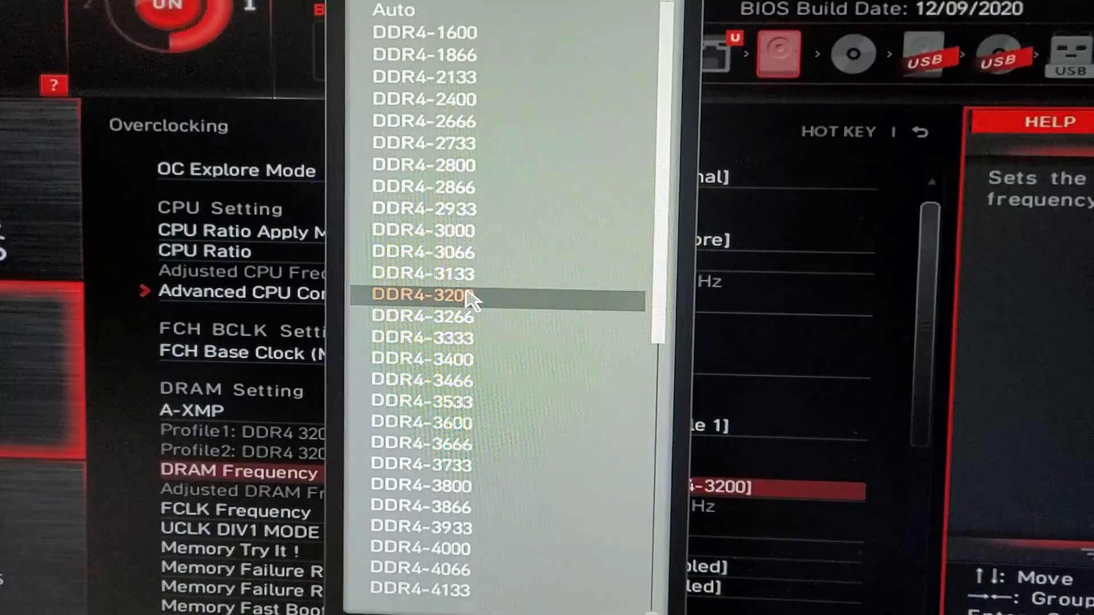
Step: Set DRAM Frequency to DDR4-3200 and answer No at the save-and-exit prompt
left_click(421, 294)
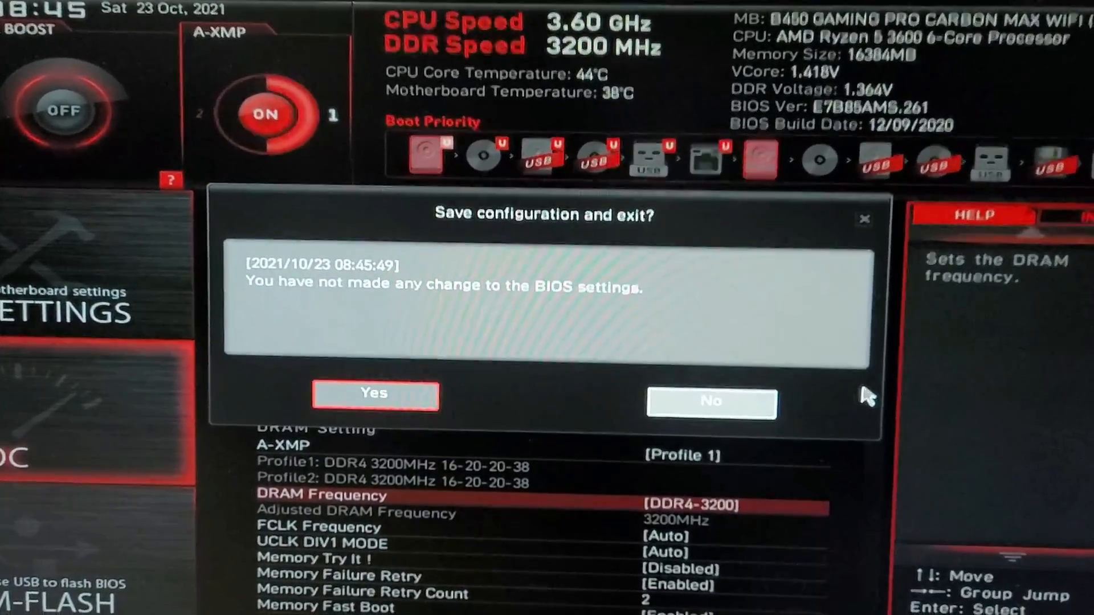
left_click(710, 400)
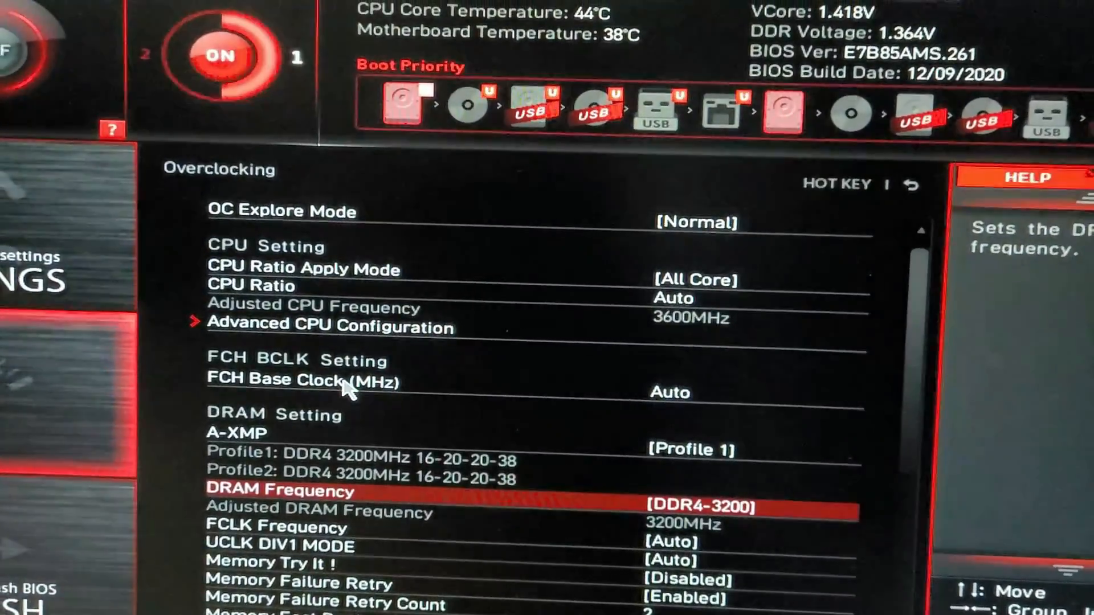